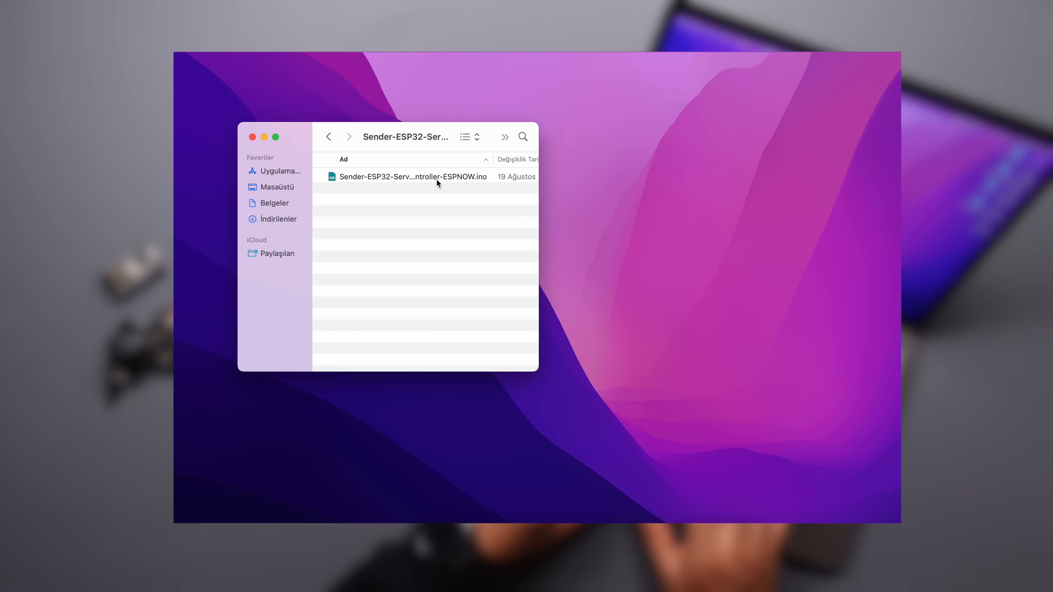
Step: Bring the Sender-ESP32-Servo-Controller-ESPNOW sketch into view at the broadcastAddress receiver MAC line
{"action": "double_click", "coordinate": [413, 176]}
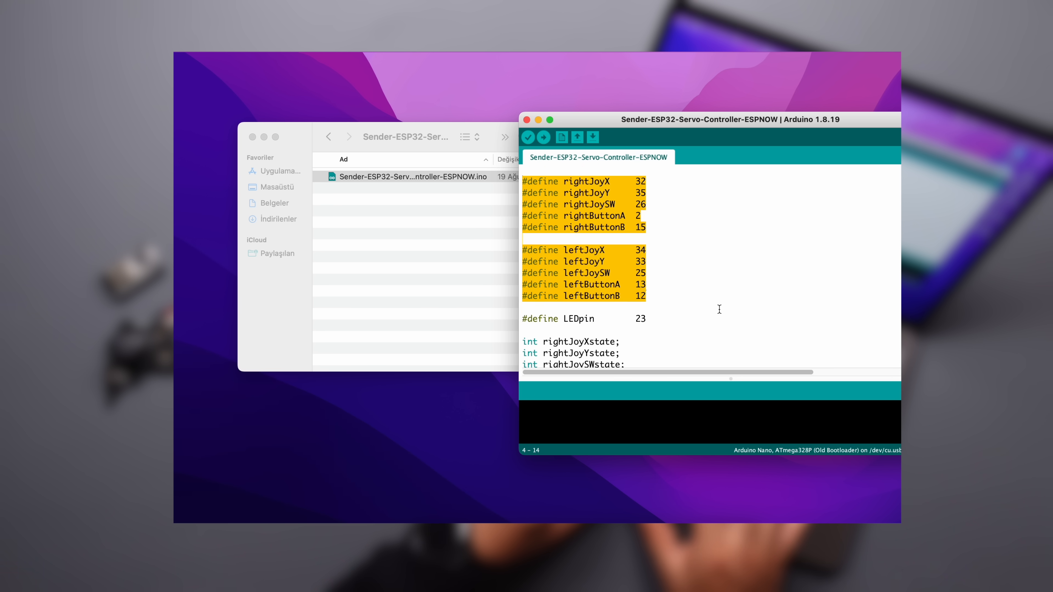
{"action": "scroll", "scroll_direction": "down", "scroll_amount": 3}
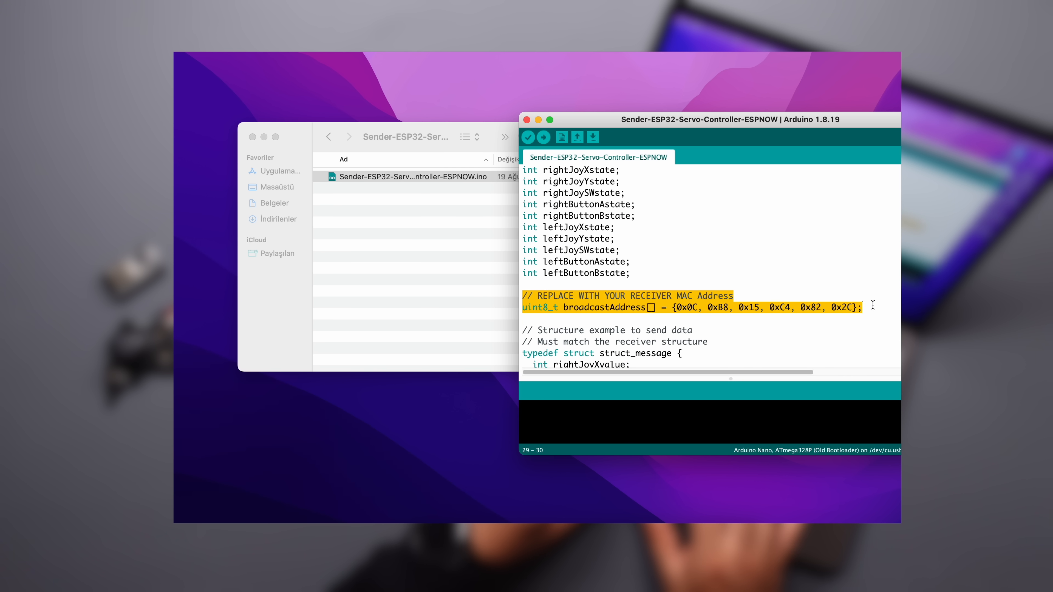